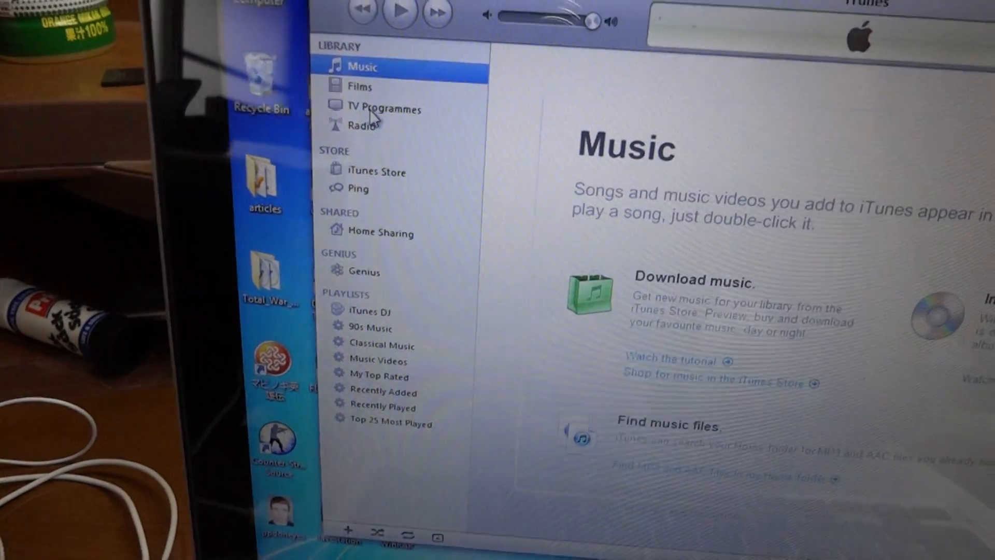
Switch the iTunes library view from Music to TV Programmes while looking for the device.
{"action": "left_click", "coordinate": [387, 118]}
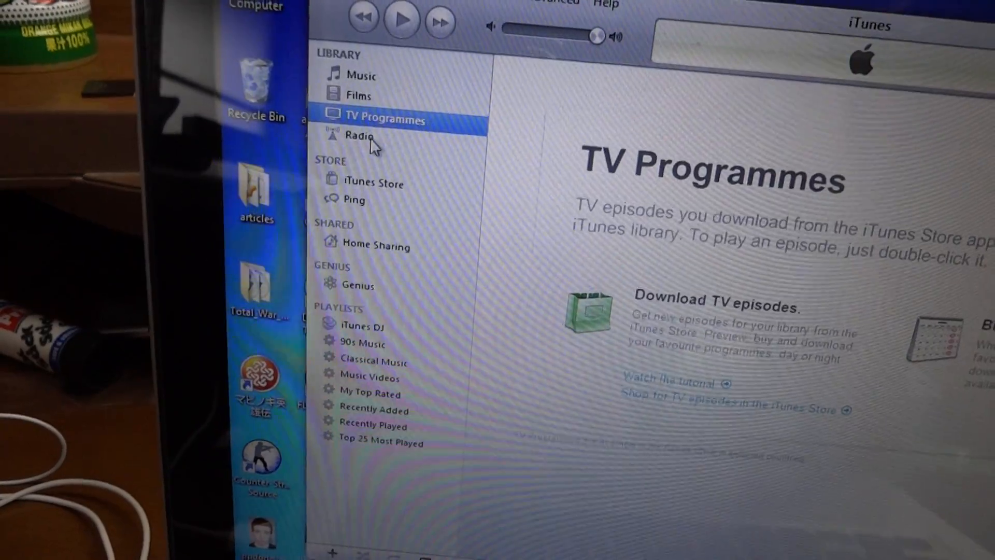
{"action": "left_click", "coordinate": [364, 75]}
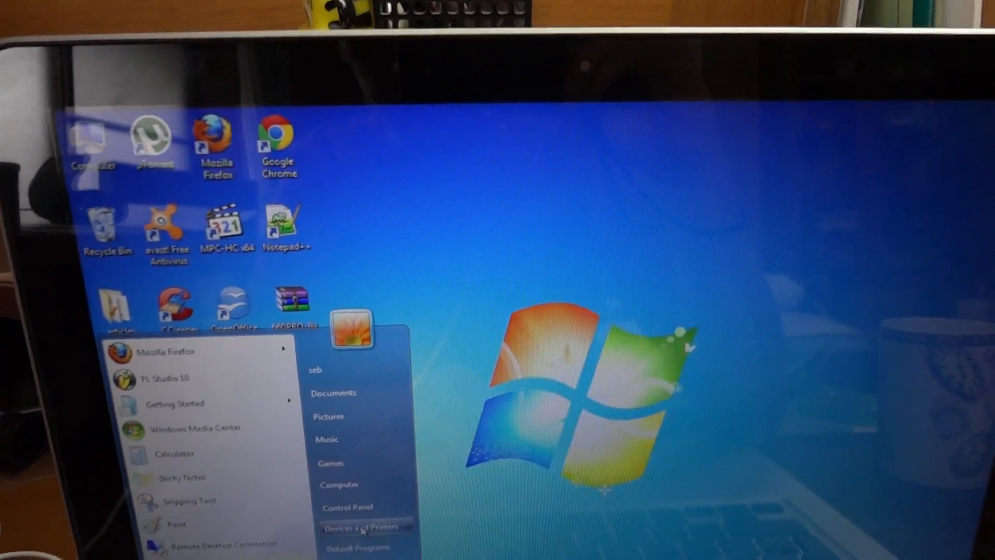
Bring up Devices and Printers from the Start menu, listing the PlayStation Vita.
{"action": "left_click", "coordinate": [361, 528]}
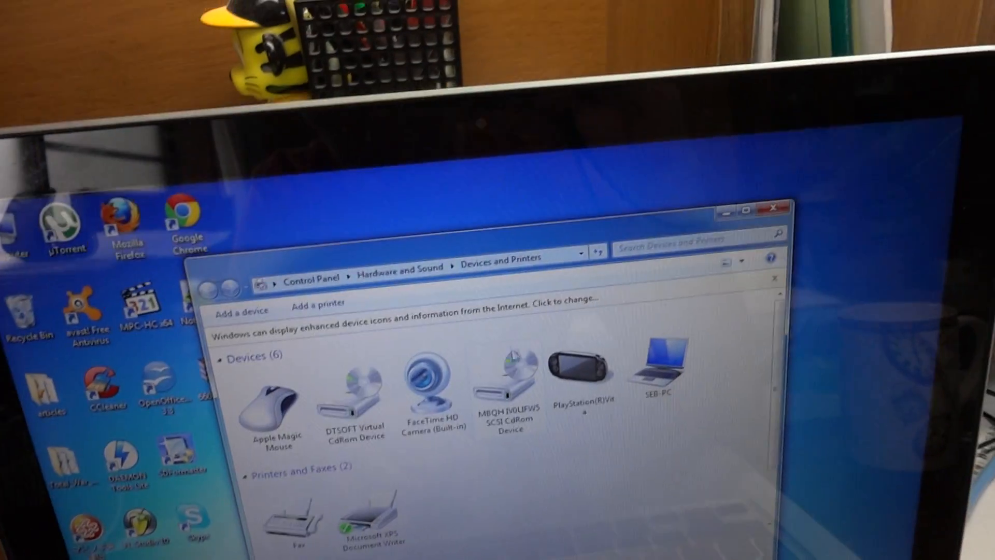